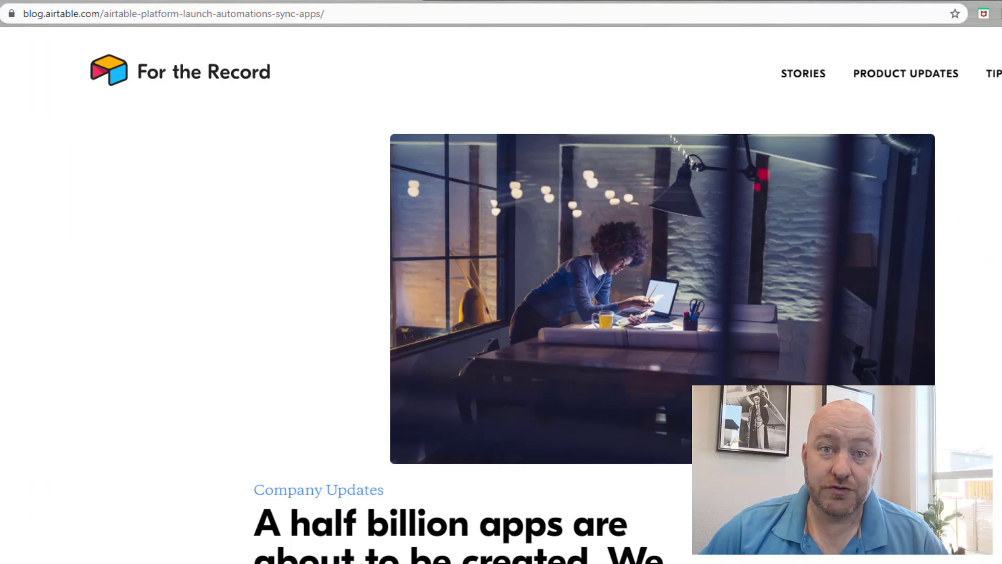
# Scroll the launch blog post down to the 'Build or integrate the apps you need' heading.
pyautogui.scroll(-3)
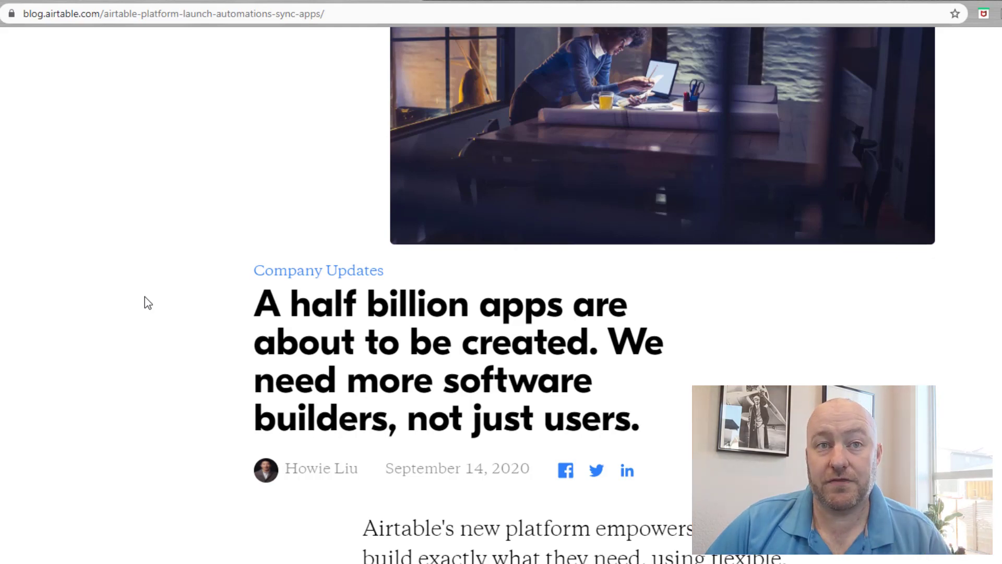
pyautogui.scroll(-3)
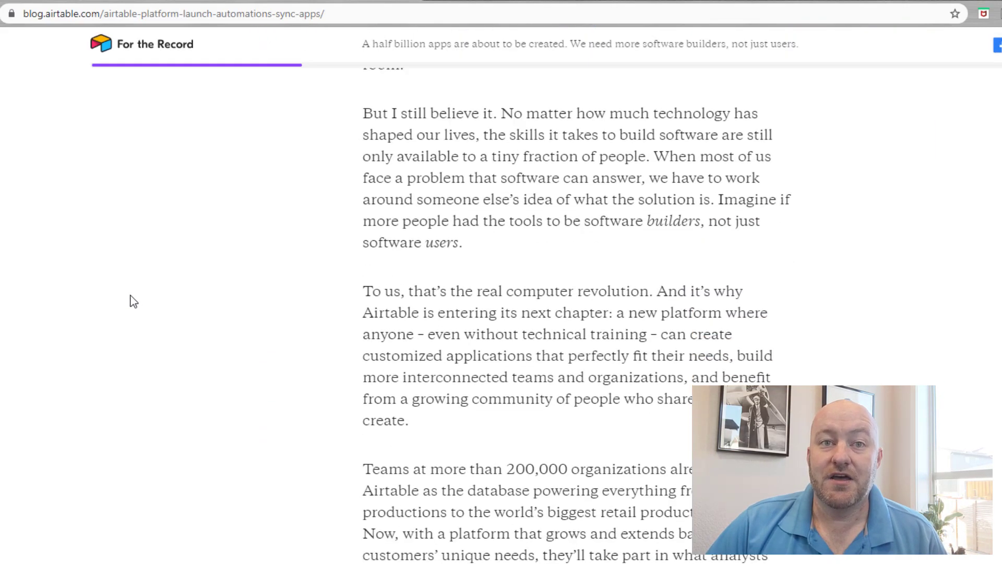
pyautogui.scroll(-3)
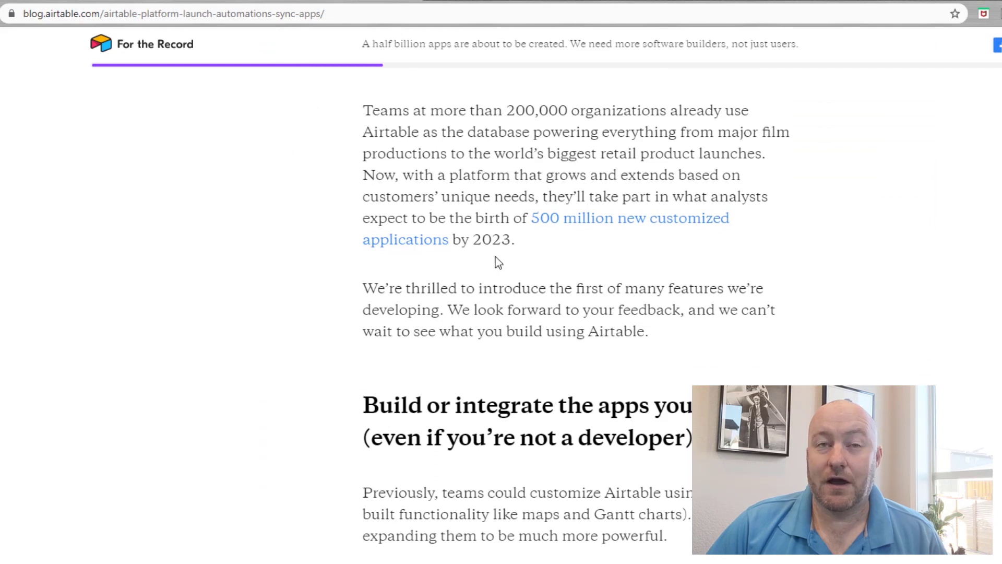
pyautogui.moveTo(590, 245)
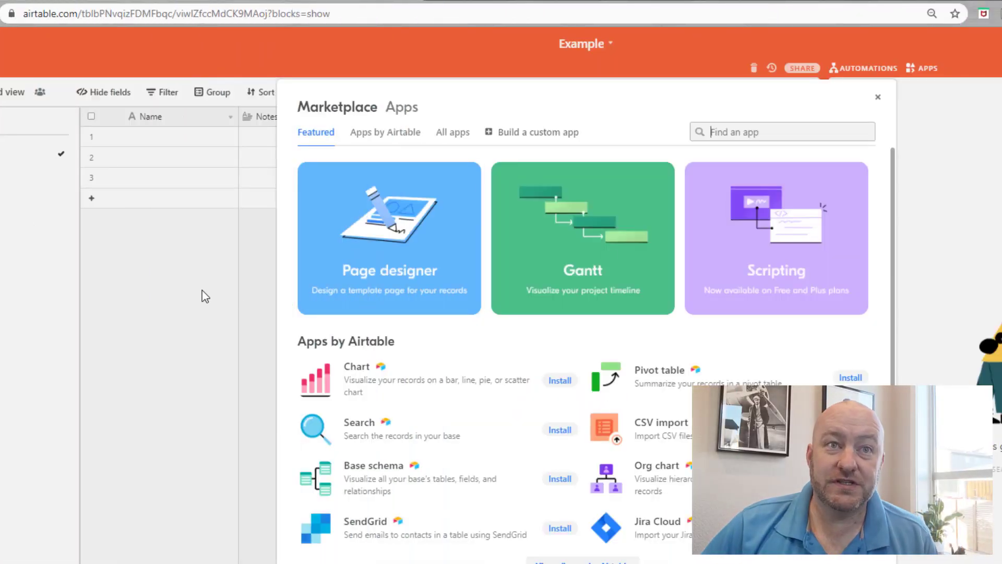
pyautogui.moveTo(802, 47)
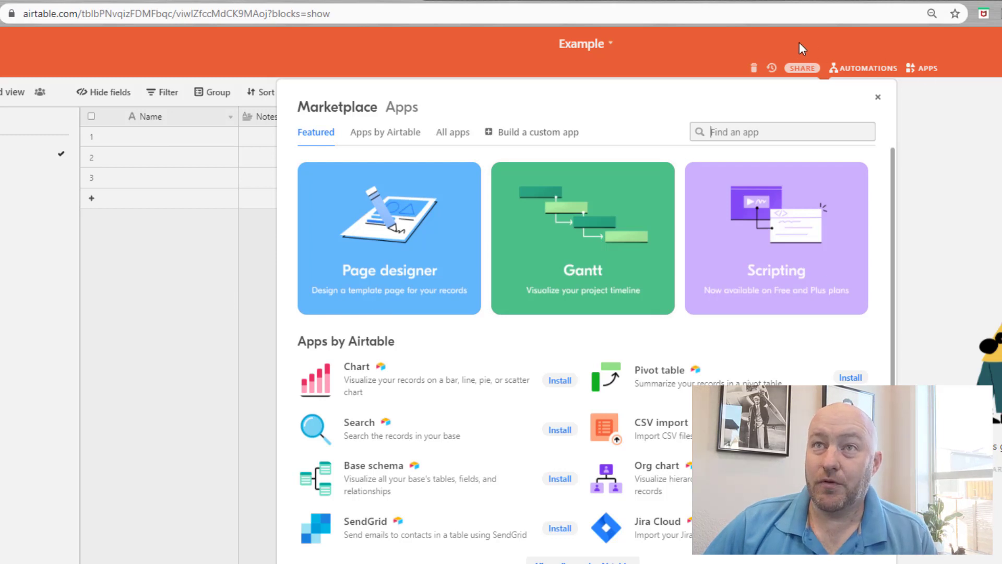
# Close the Marketplace Apps dialog to return to the Example base.
pyautogui.click(878, 97)
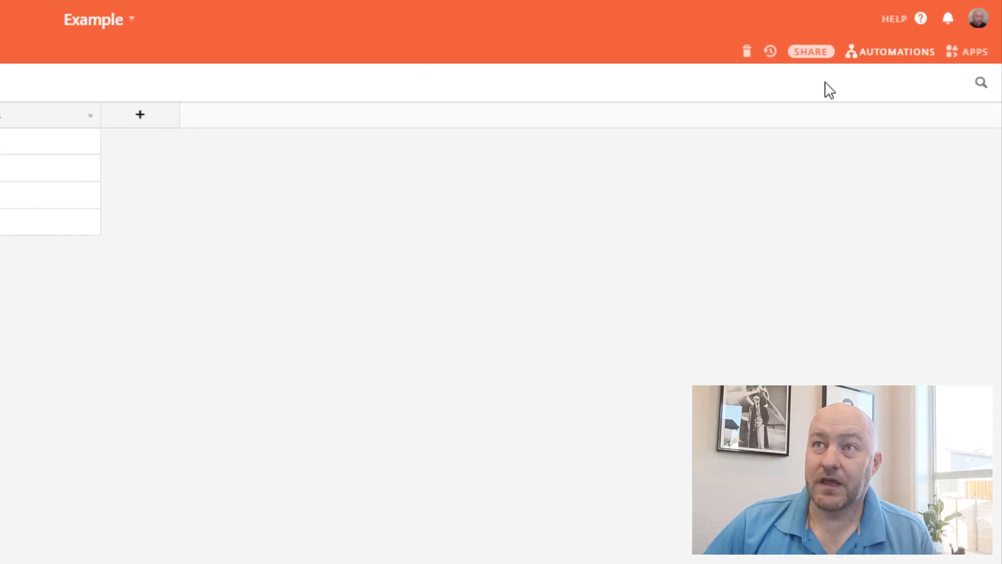
pyautogui.moveTo(982, 91)
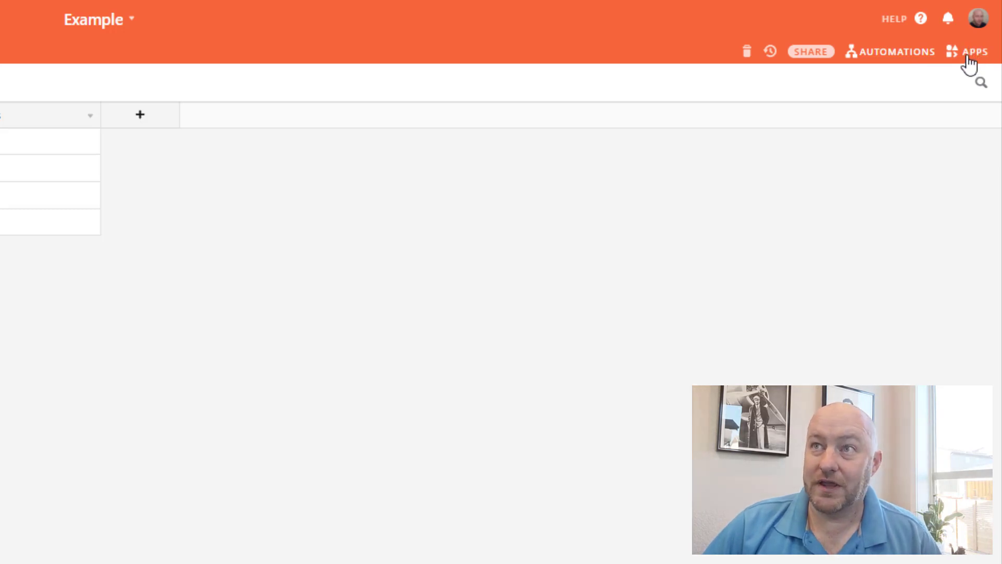
pyautogui.moveTo(975, 57)
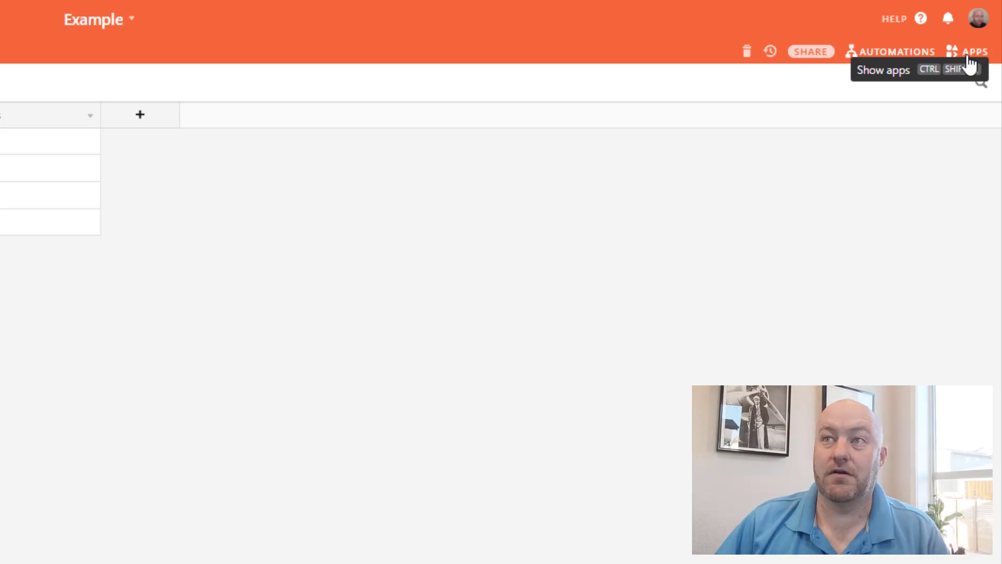
# Open the Apps panel, reopen the marketplace, and scroll through its featured apps.
pyautogui.click(973, 51)
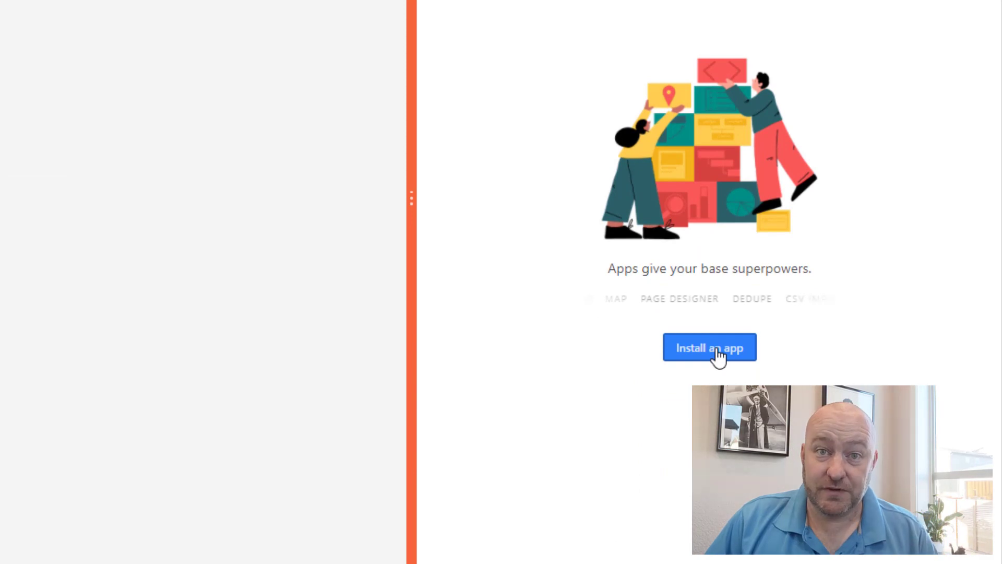
pyautogui.click(710, 347)
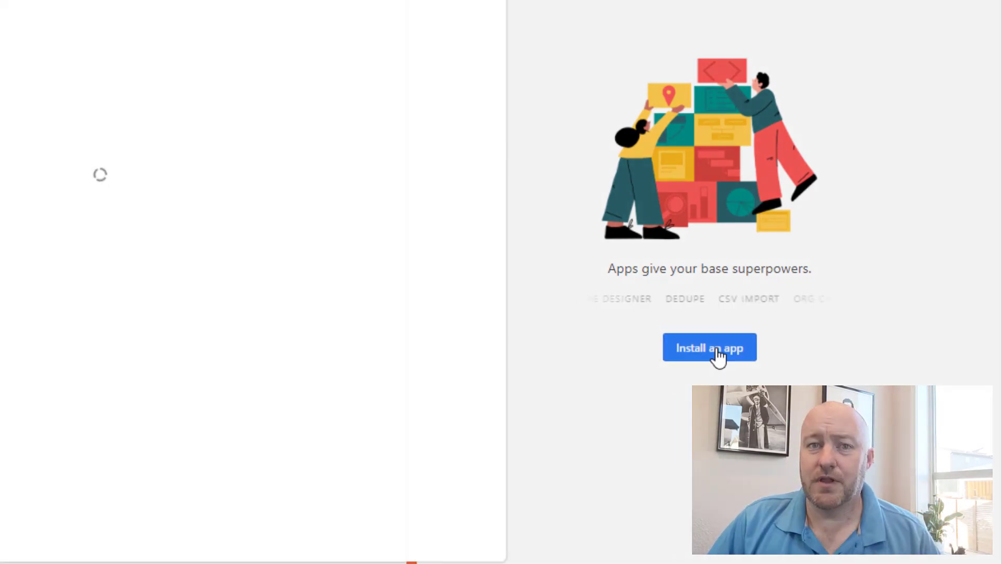
pyautogui.click(710, 347)
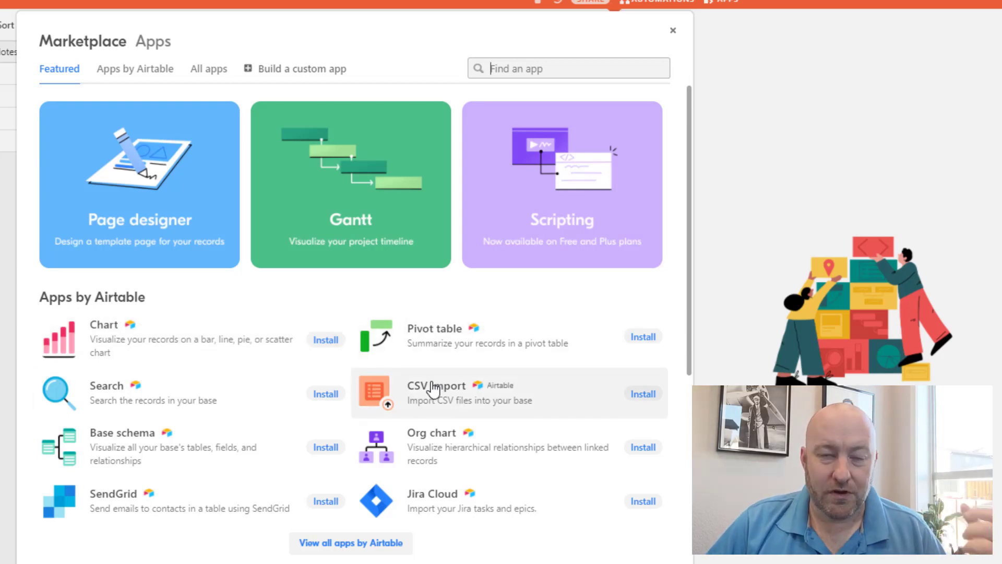
pyautogui.moveTo(432, 388)
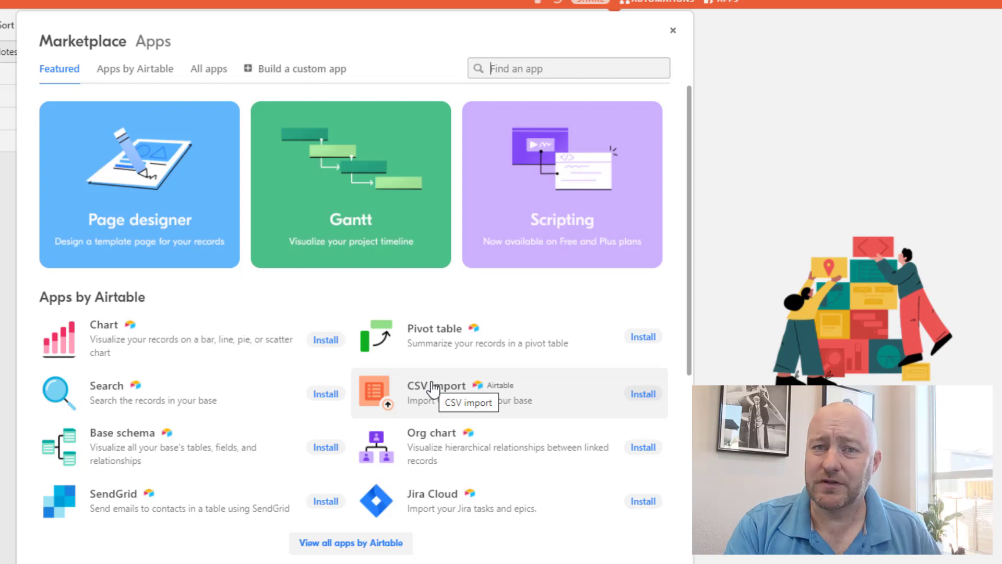
pyautogui.moveTo(174, 138)
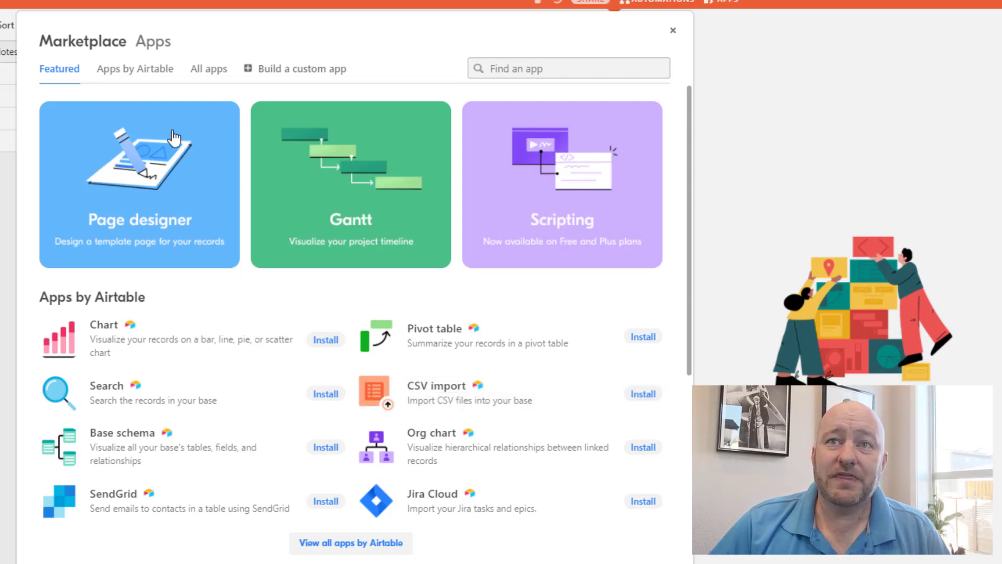
pyautogui.moveTo(138, 77)
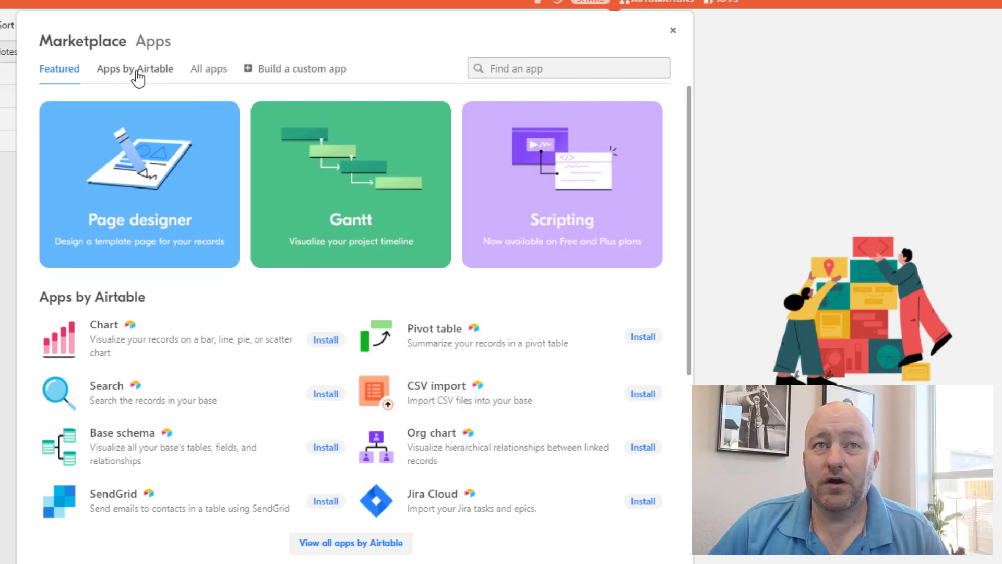
pyautogui.moveTo(278, 76)
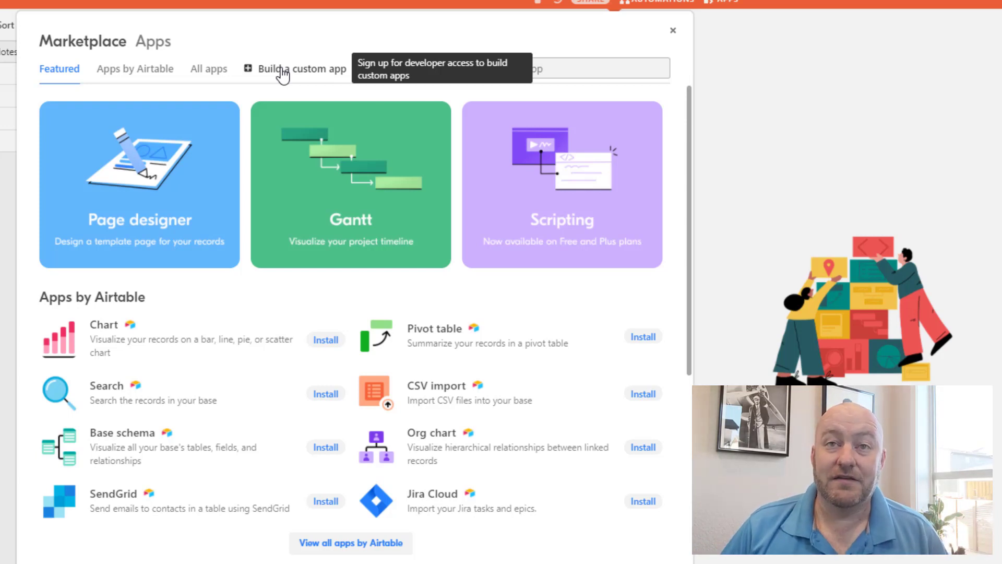
pyautogui.moveTo(298, 198)
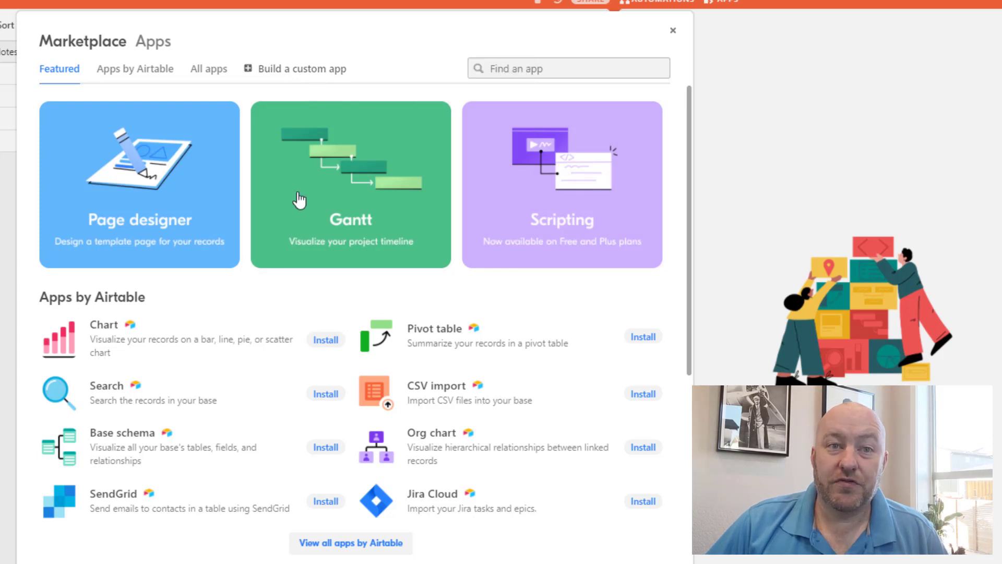
pyautogui.scroll(-3)
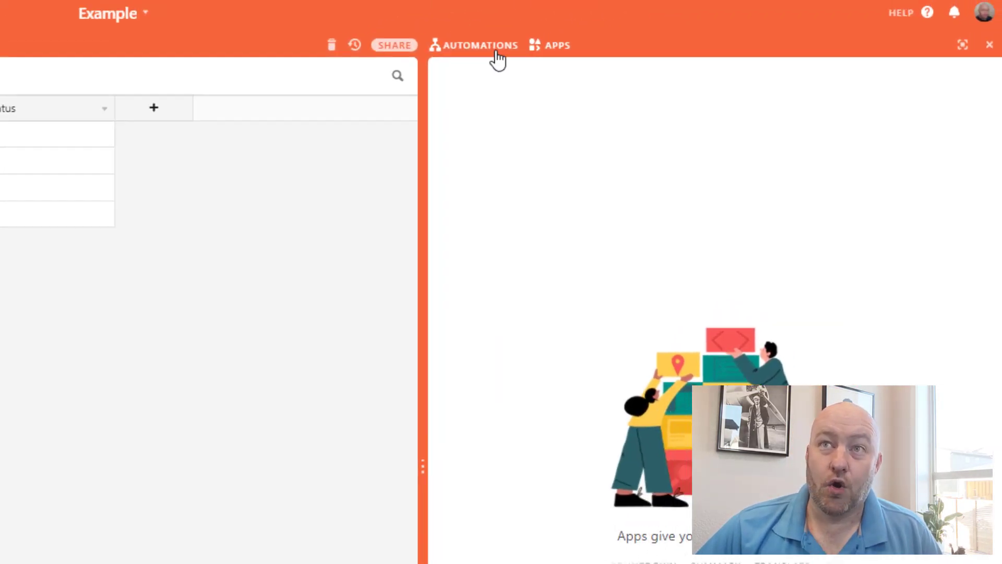
pyautogui.moveTo(476, 54)
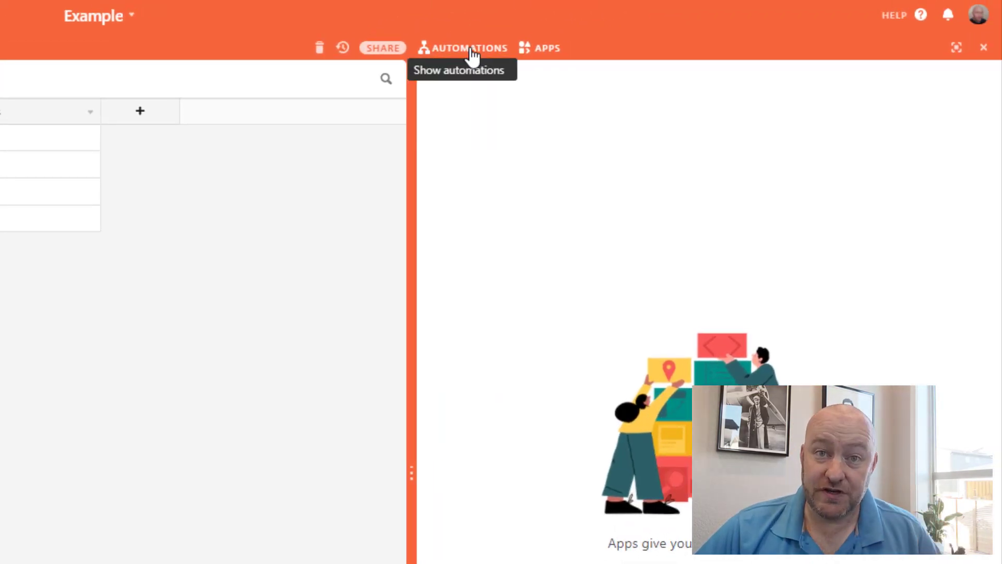
# Create 'Automation 1' in the Example base and show its trigger options.
pyautogui.click(470, 47)
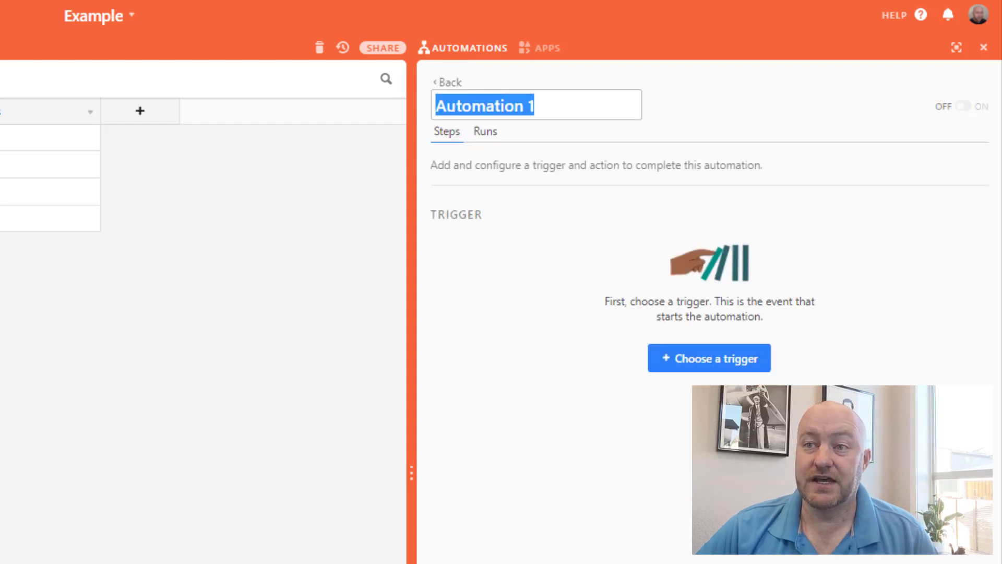
pyautogui.click(709, 357)
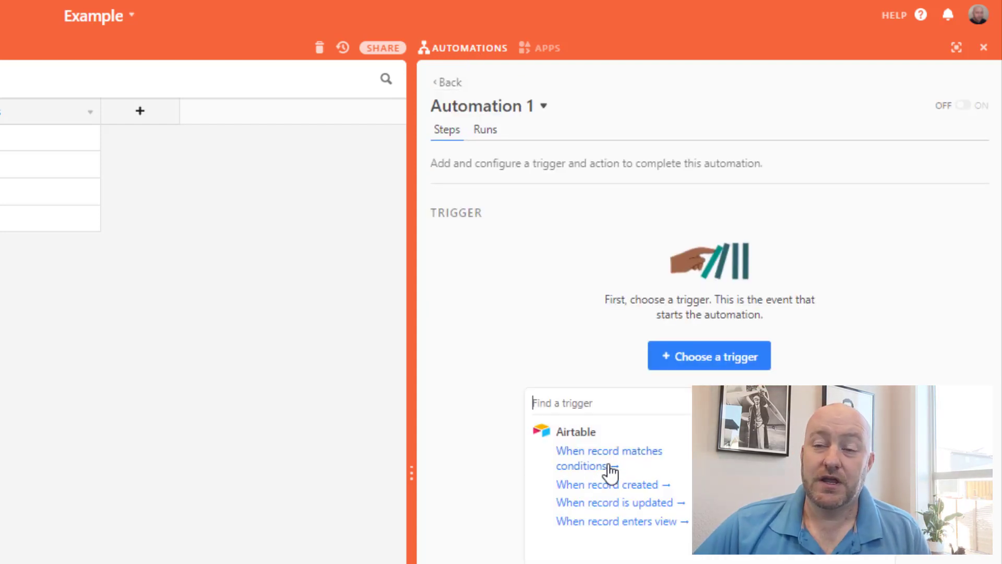
pyautogui.moveTo(610, 509)
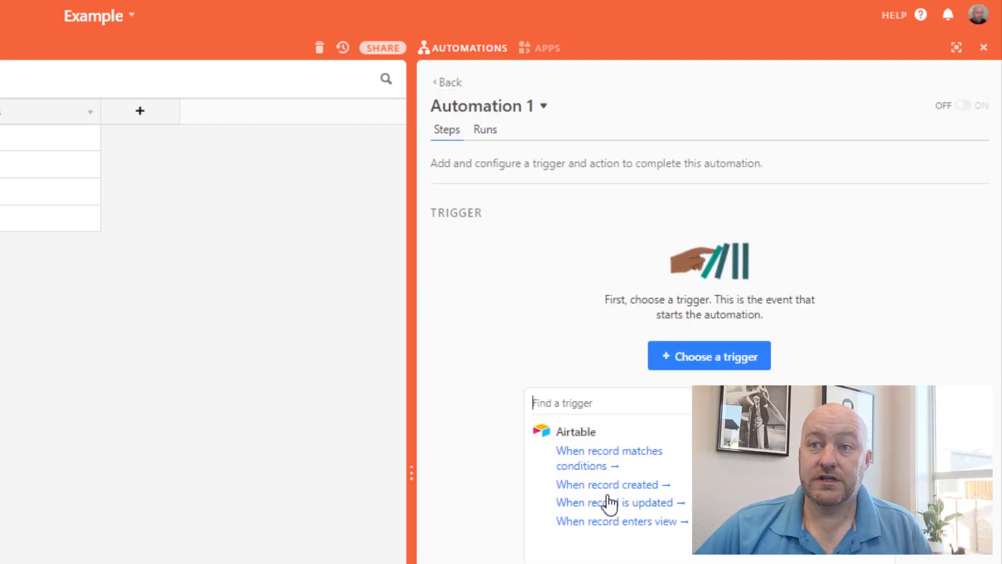
pyautogui.moveTo(604, 536)
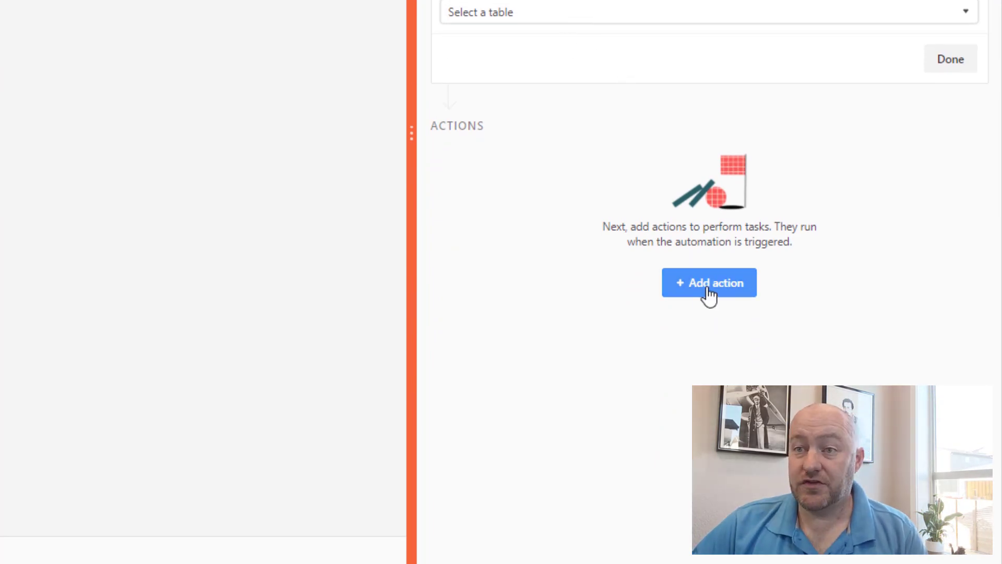
# Open the Find an action list for the new automation.
pyautogui.click(710, 283)
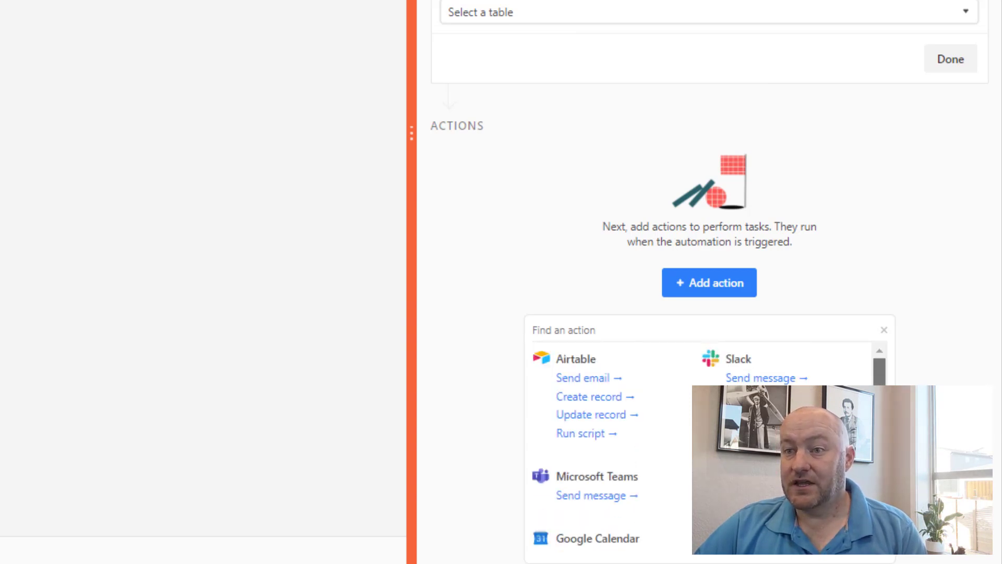
pyautogui.scroll(-3)
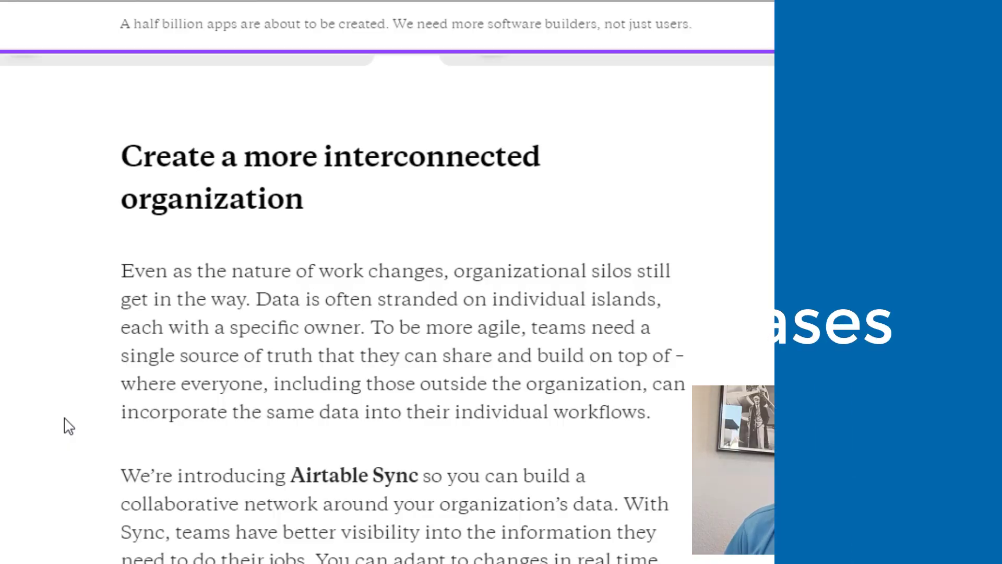
# Scroll through the Airtable Sync section past the Project Tracker and Content Calendar illustration.
pyautogui.scroll(-3)
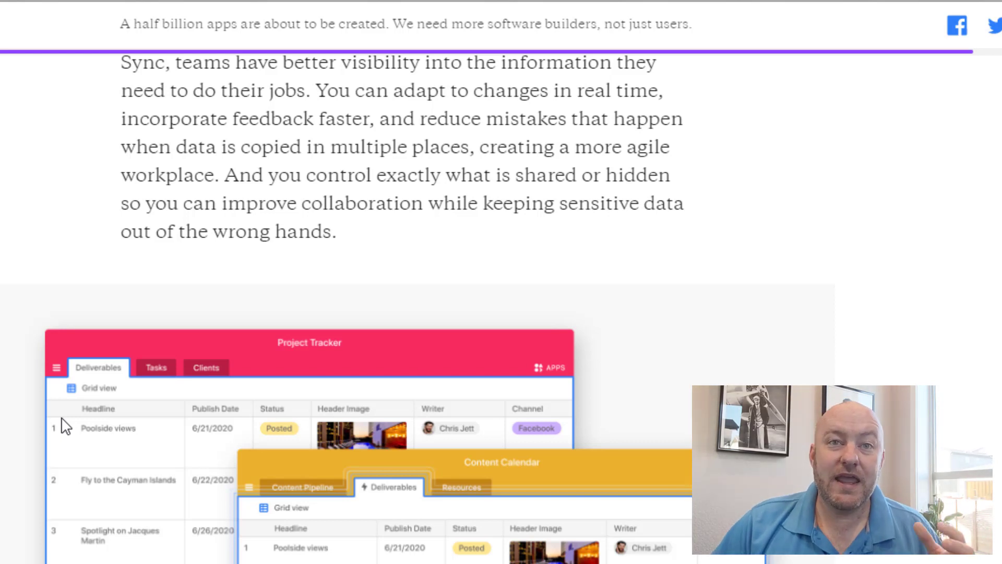
pyautogui.scroll(-3)
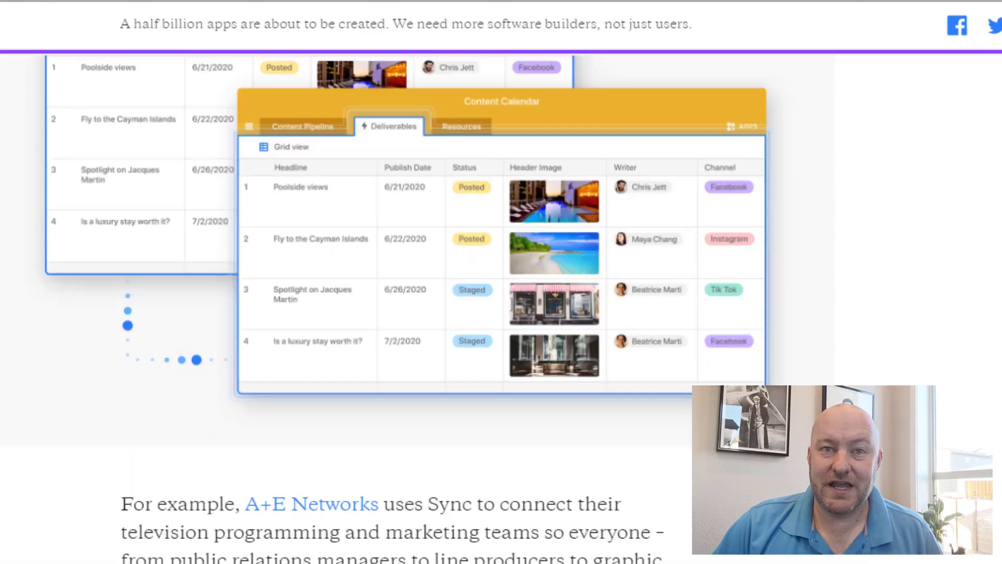
pyautogui.scroll(-3)
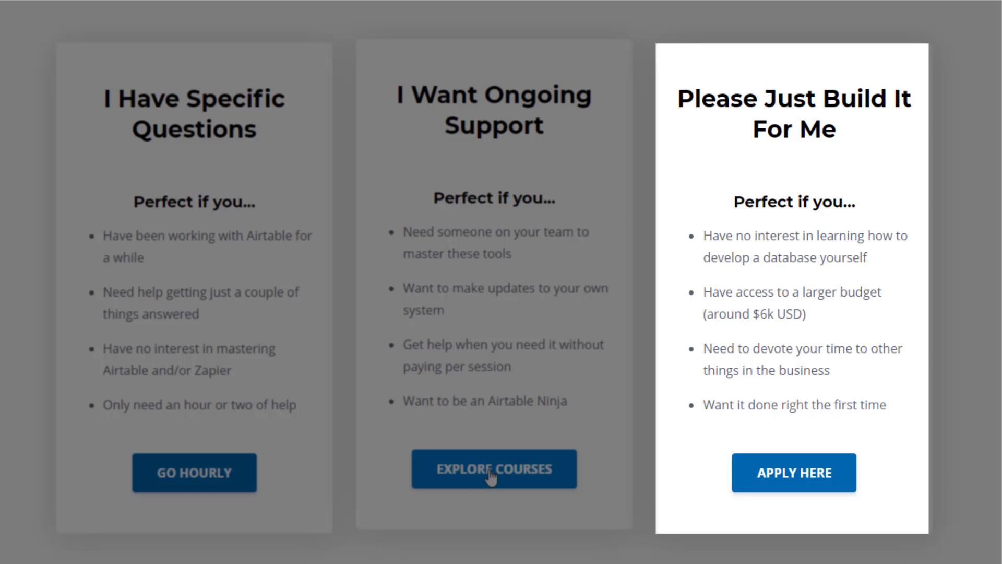
pyautogui.moveTo(793, 476)
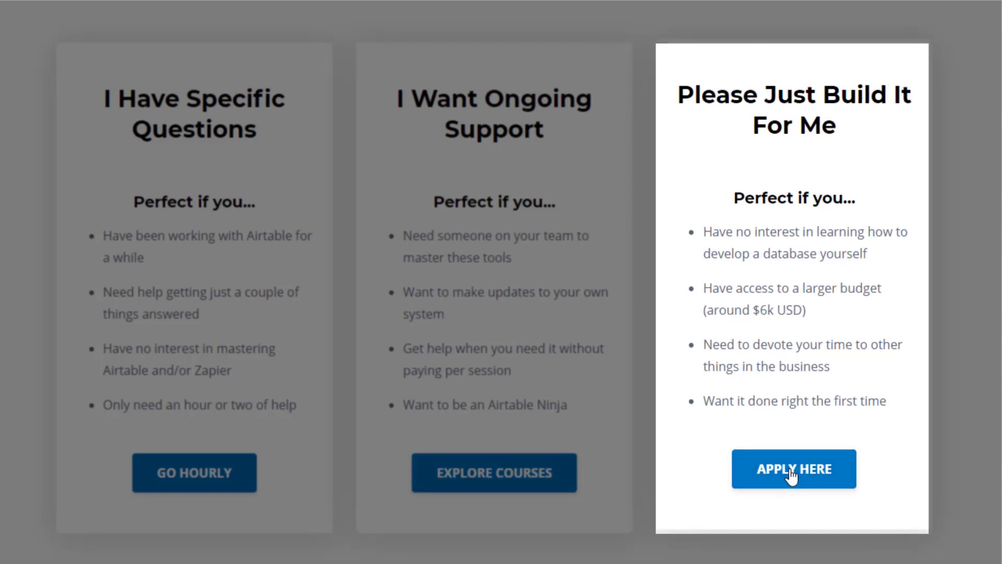